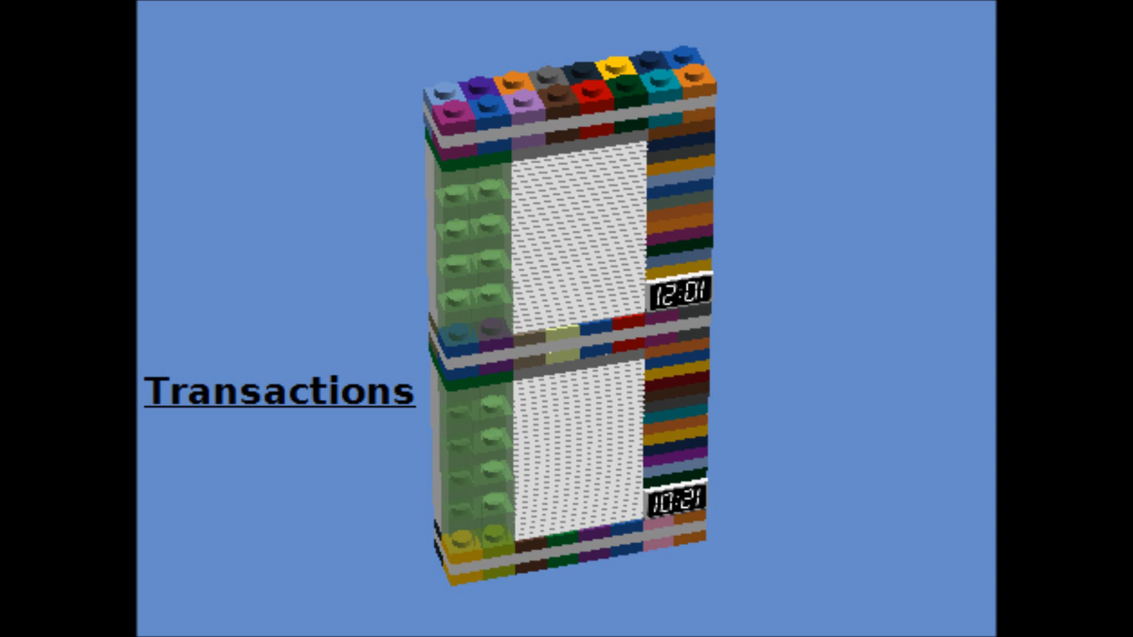
pyautogui.click(281, 395)
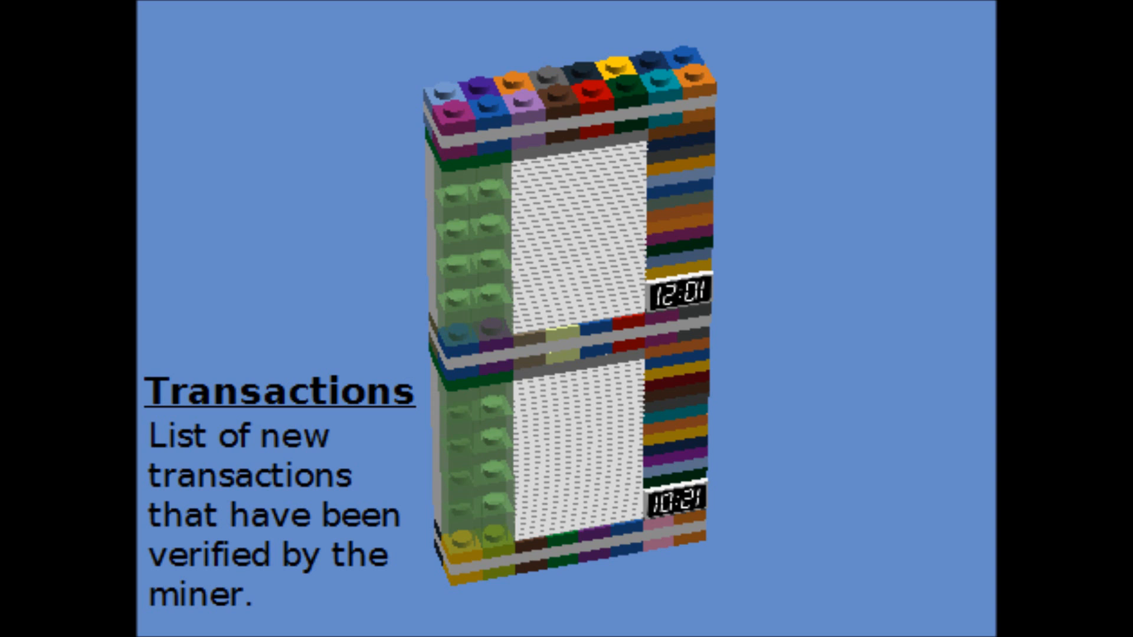